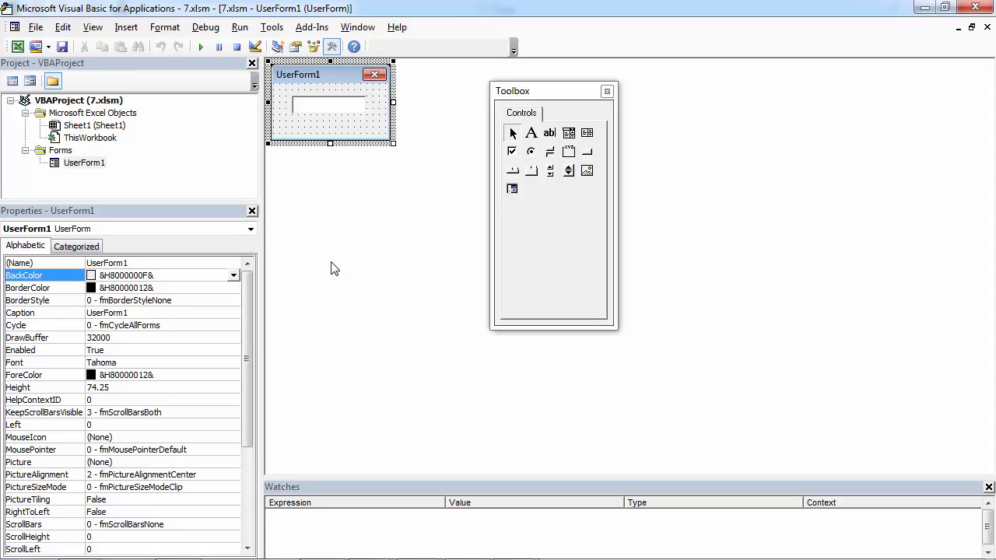
pyautogui.moveTo(302, 255)
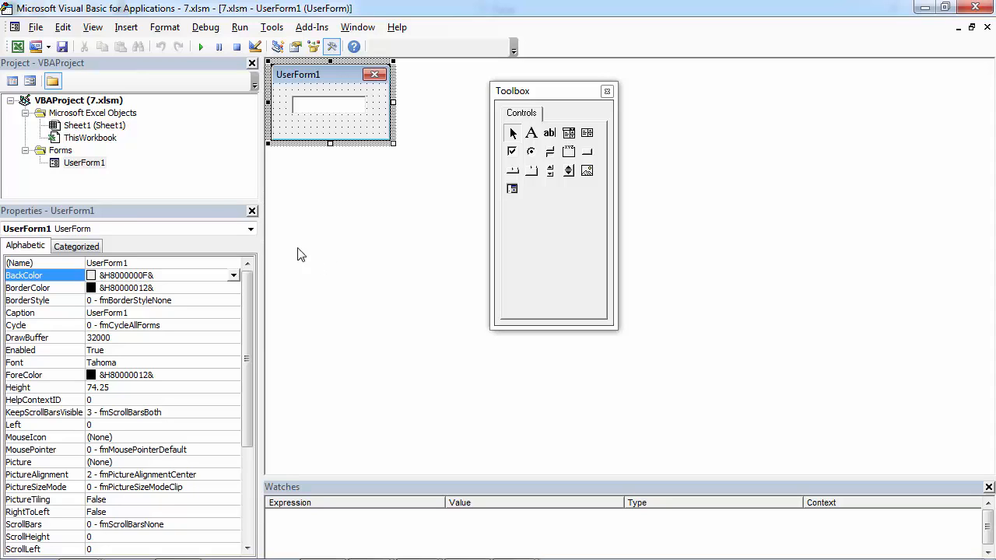
# Step: Open the context menu for UserForm1 in the Project Explorer
pyautogui.rightClick(84, 162)
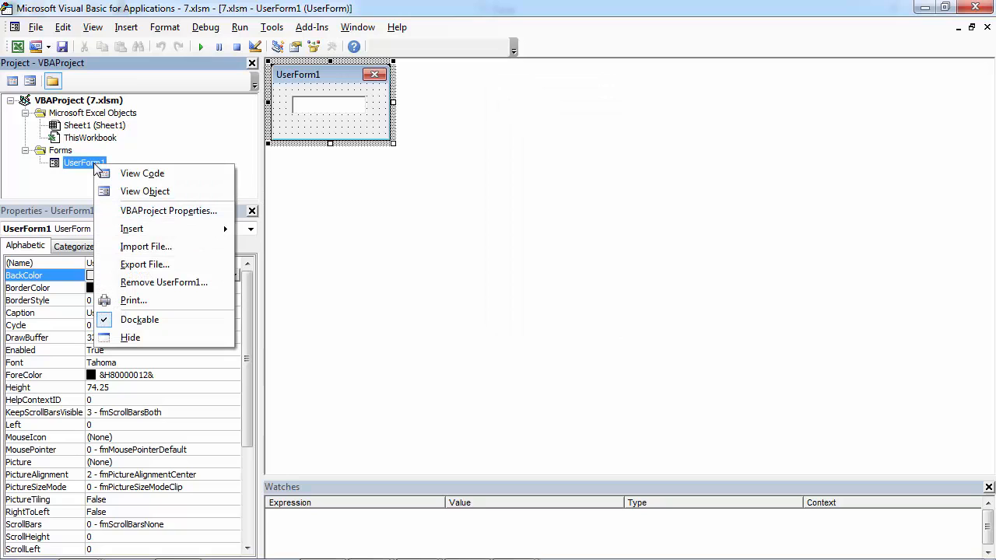
pyautogui.moveTo(143, 173)
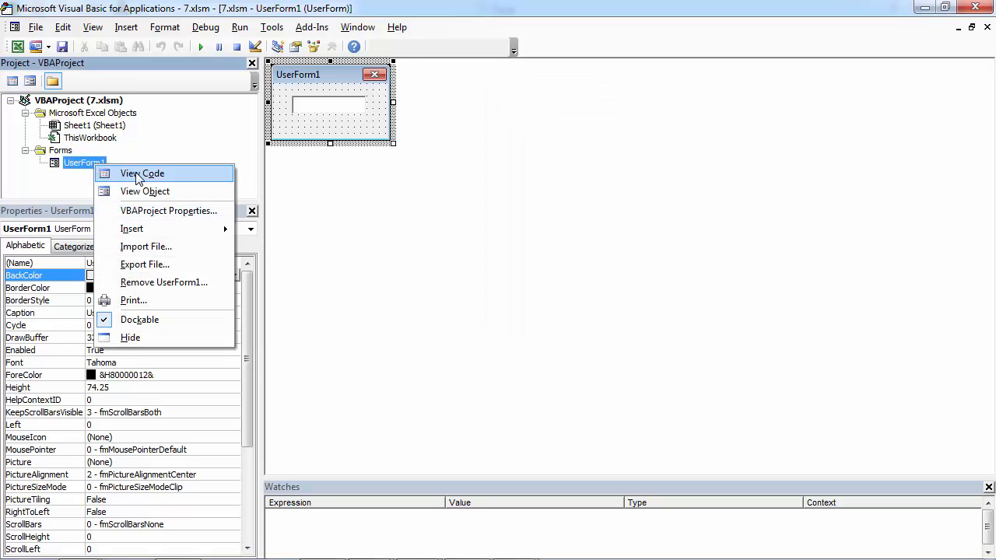
# Step: Open UserForm1's code and insert an empty UserForm_Initialize event procedure
pyautogui.click(142, 172)
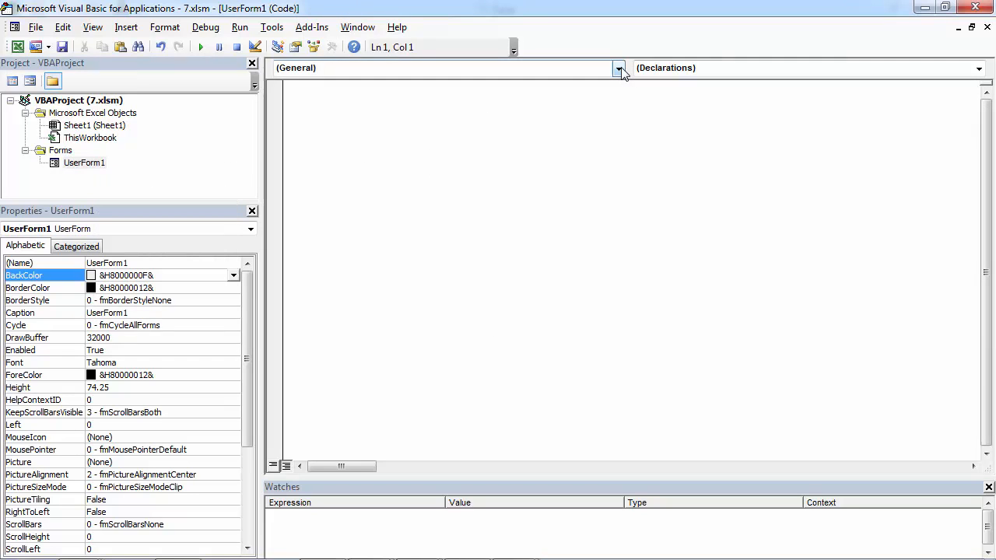
pyautogui.click(619, 67)
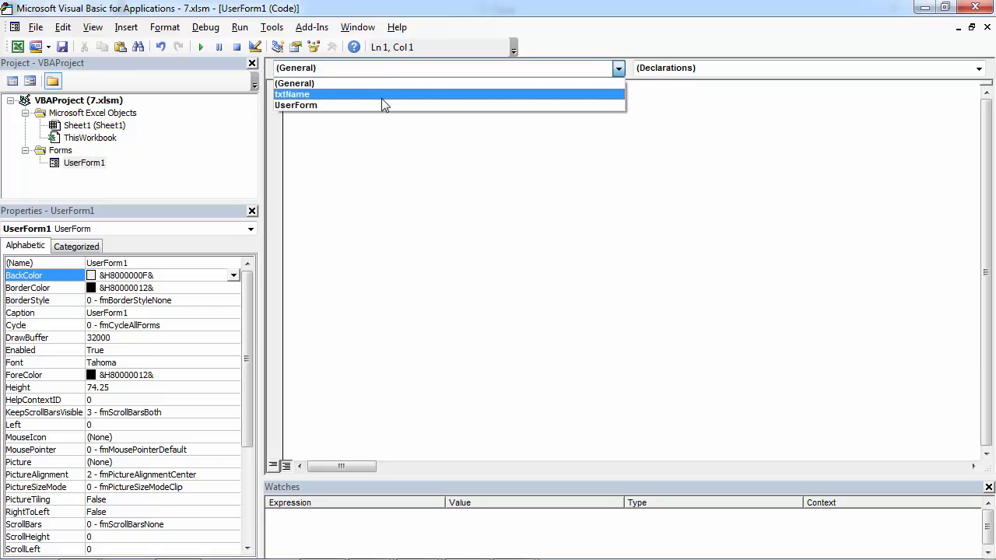
pyautogui.click(296, 105)
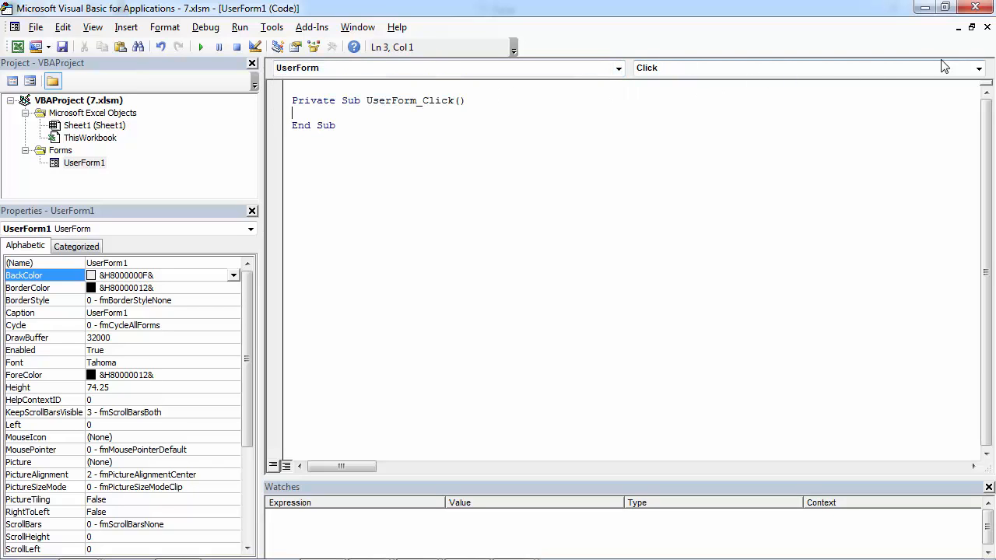
pyautogui.click(978, 68)
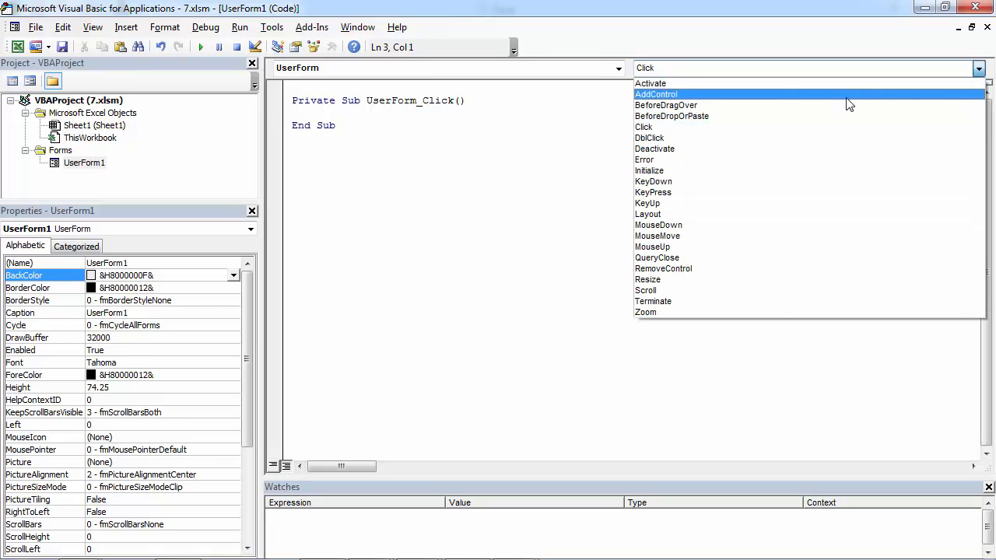
pyautogui.click(649, 170)
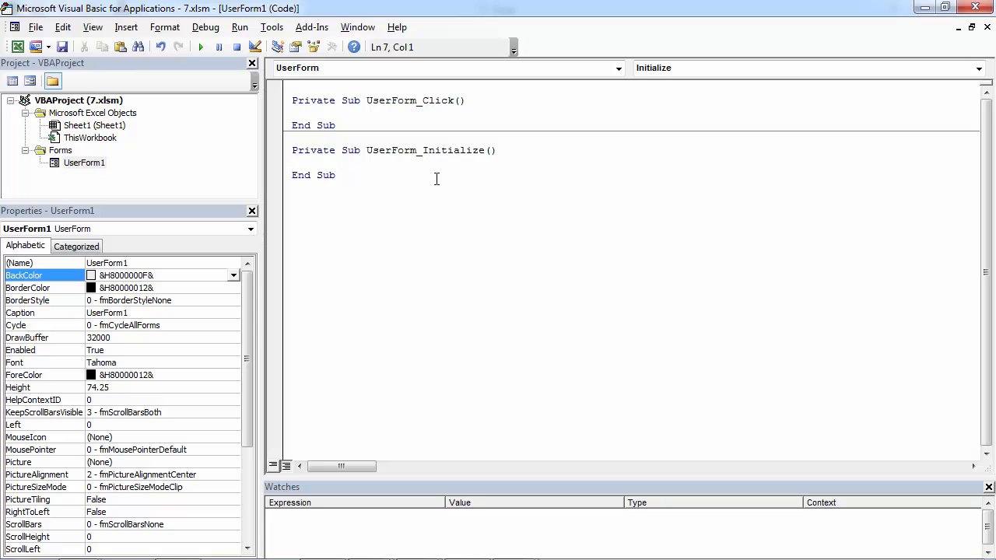
pyautogui.moveTo(323, 170)
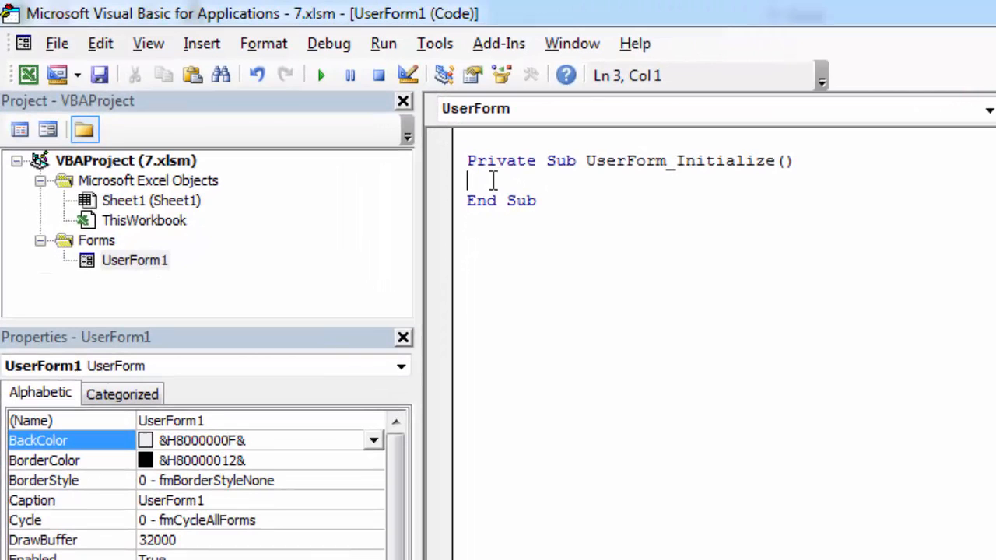
pyautogui.moveTo(436, 205)
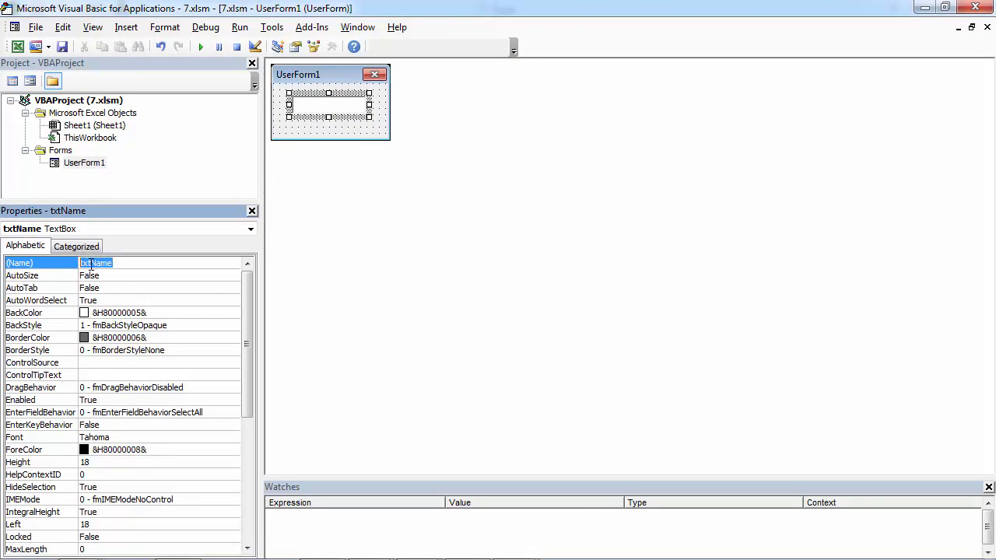
# Step: Return to UserForm1's code module via View Code in the Project Explorer
pyautogui.rightClick(83, 163)
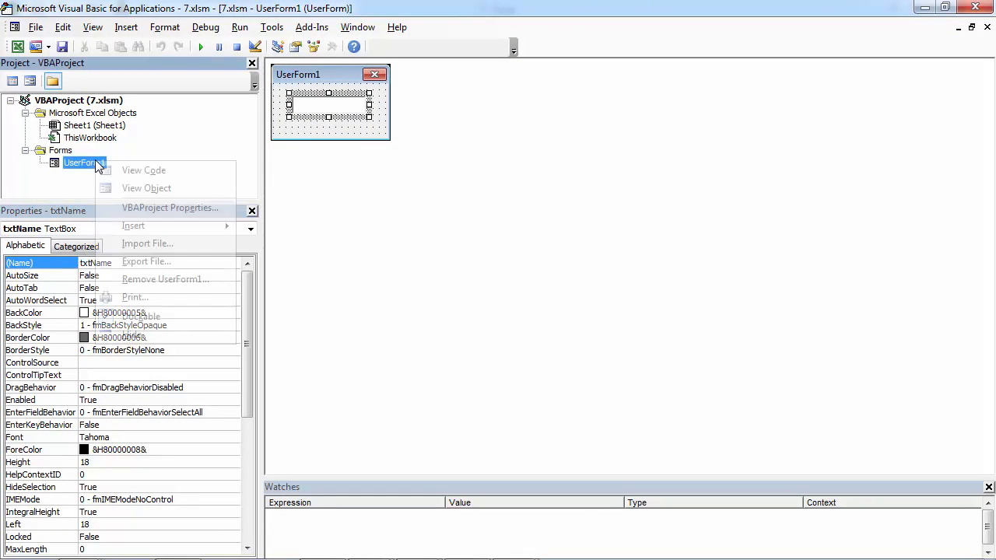
pyautogui.click(144, 169)
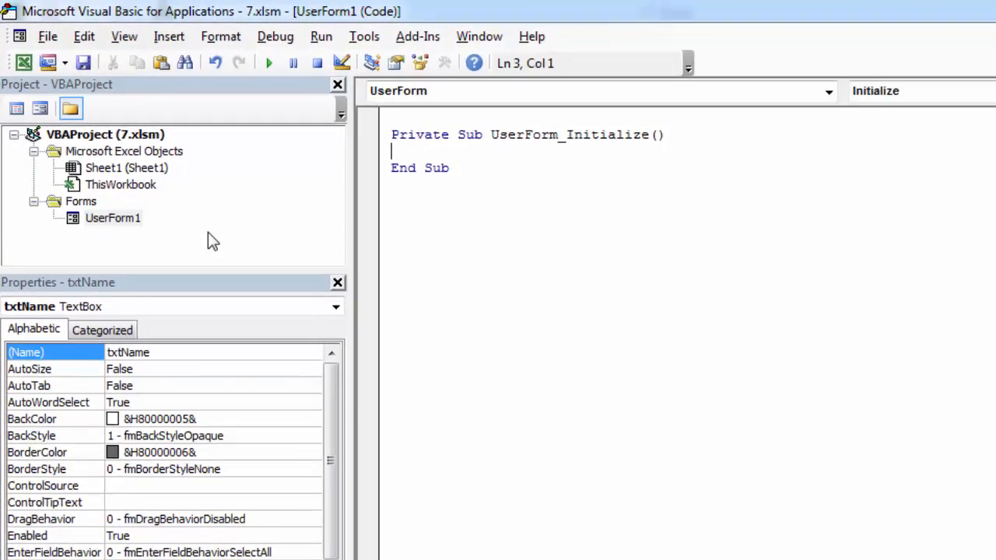
# Step: Type txtName.Value = "Your Name" inside UserForm_Initialize
pyautogui.write('t')
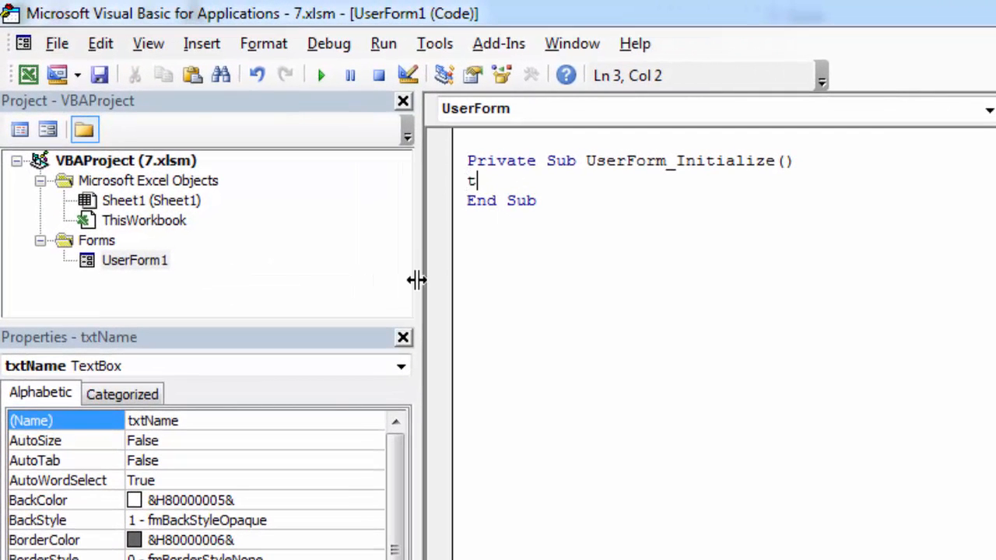
pyautogui.write('xtName.')
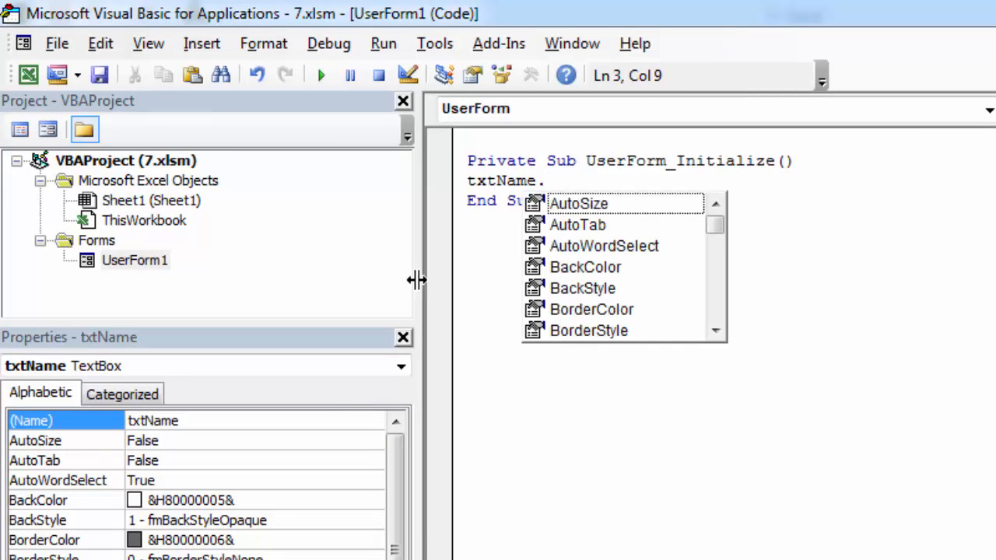
pyautogui.write('v')
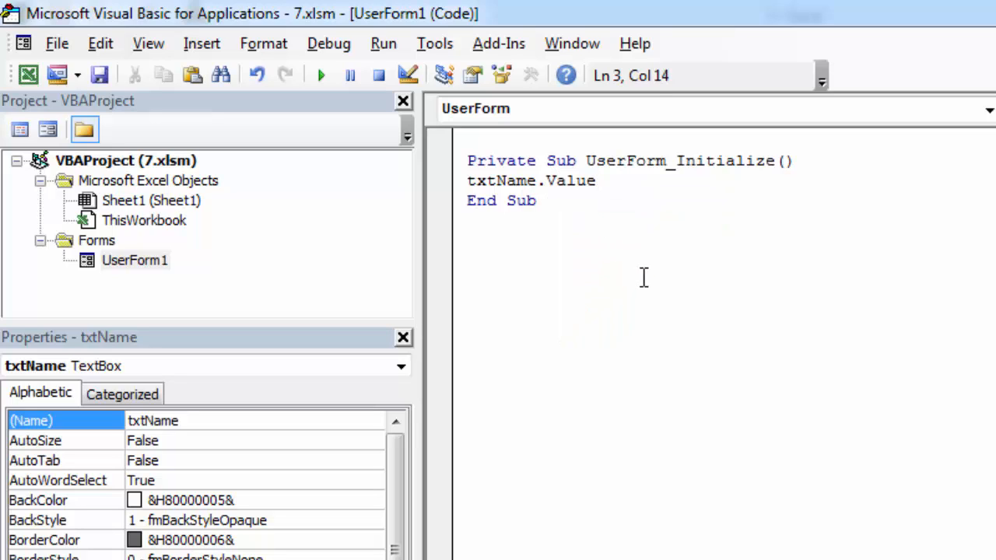
pyautogui.moveTo(589, 187)
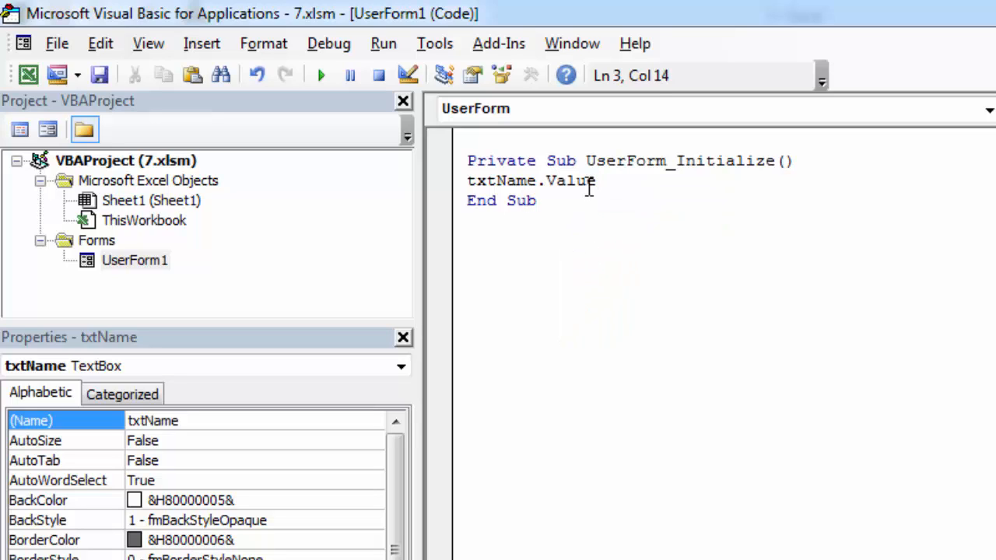
pyautogui.write('=')
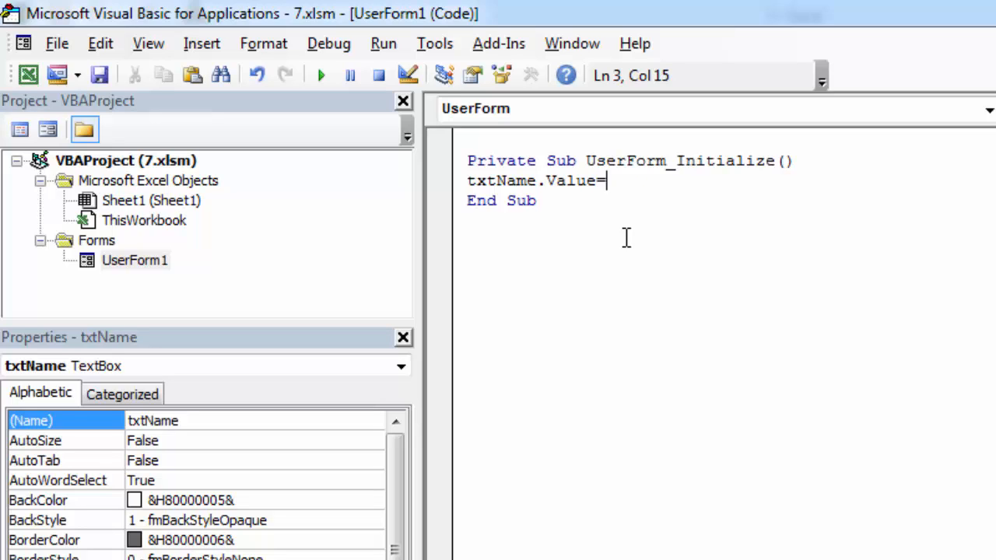
pyautogui.write('"')
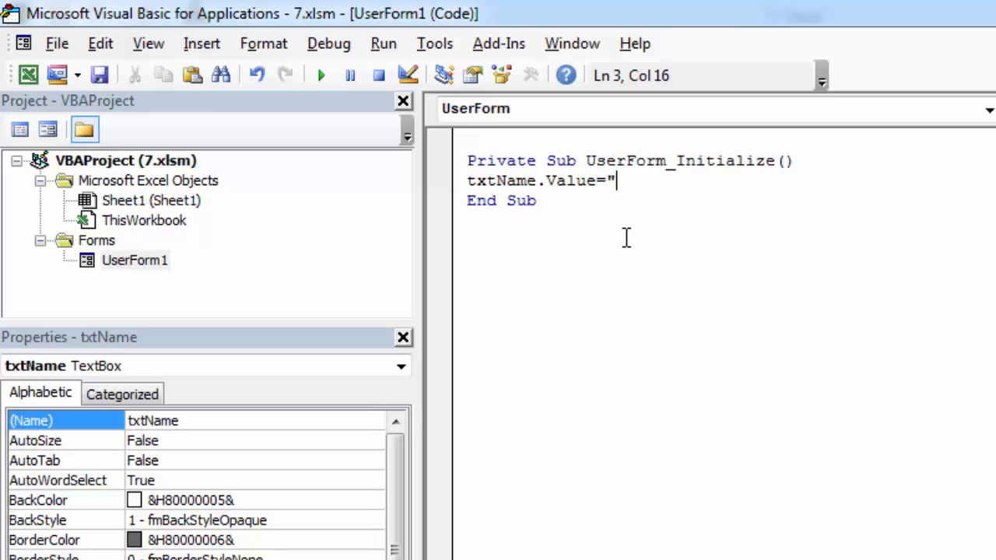
pyautogui.write('"')
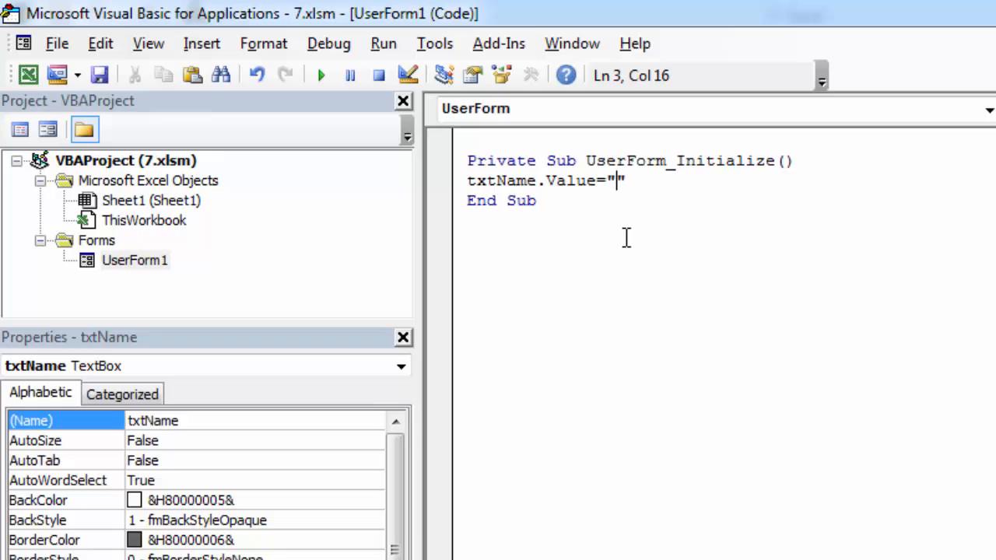
pyautogui.write('Your')
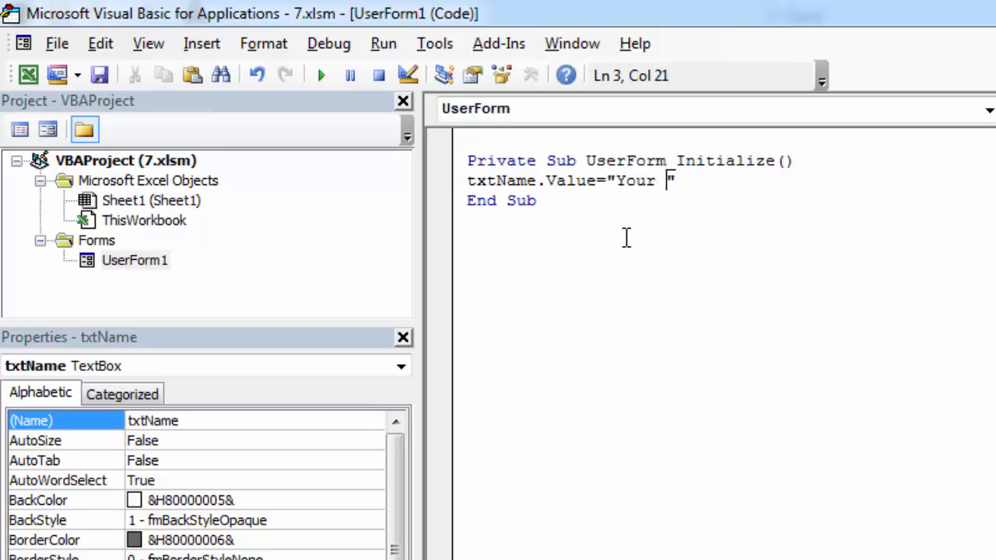
pyautogui.write('Name')
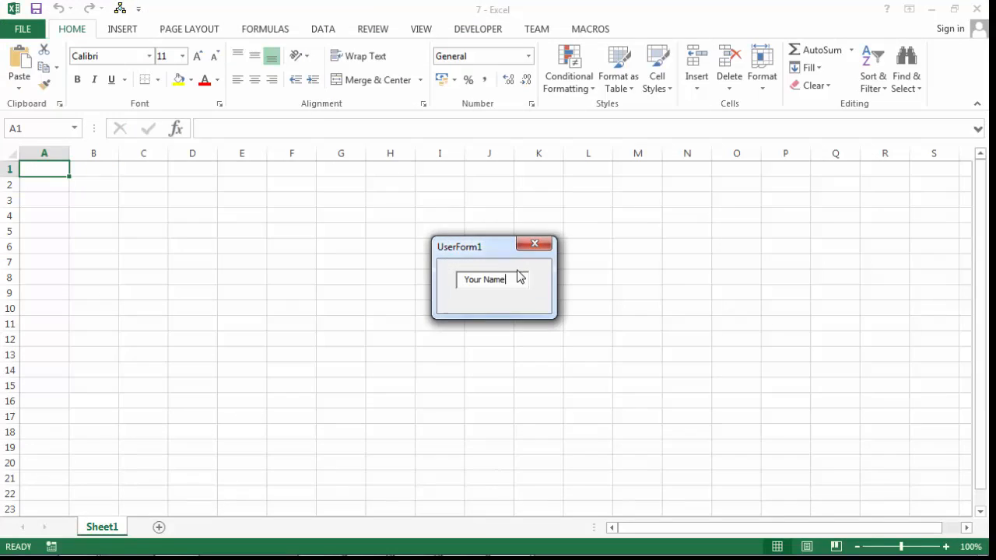
pyautogui.moveTo(525, 296)
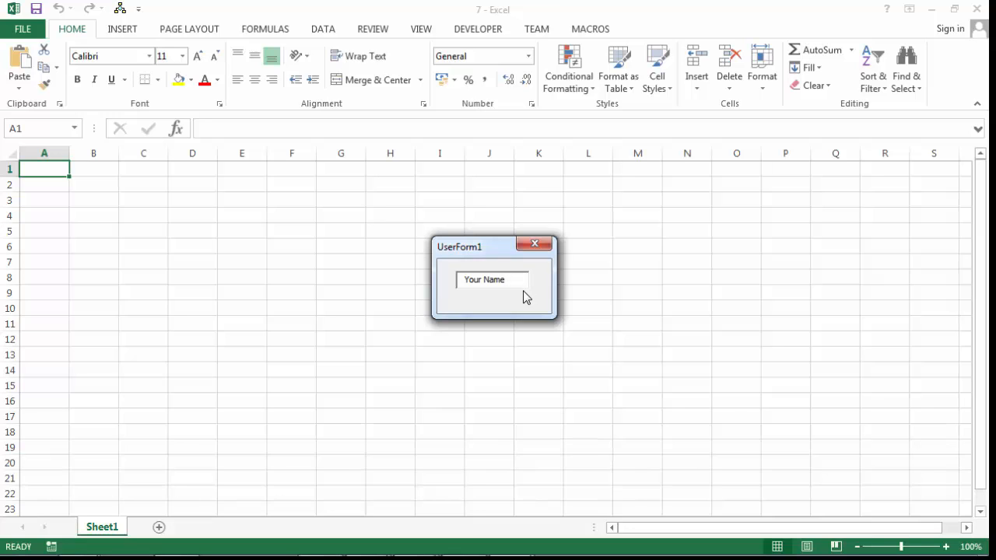
pyautogui.moveTo(520, 298)
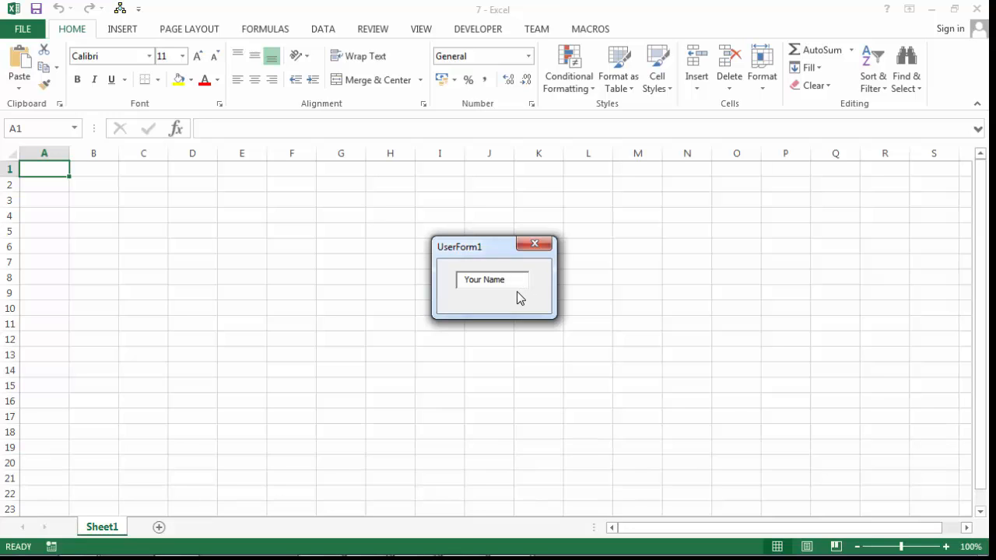